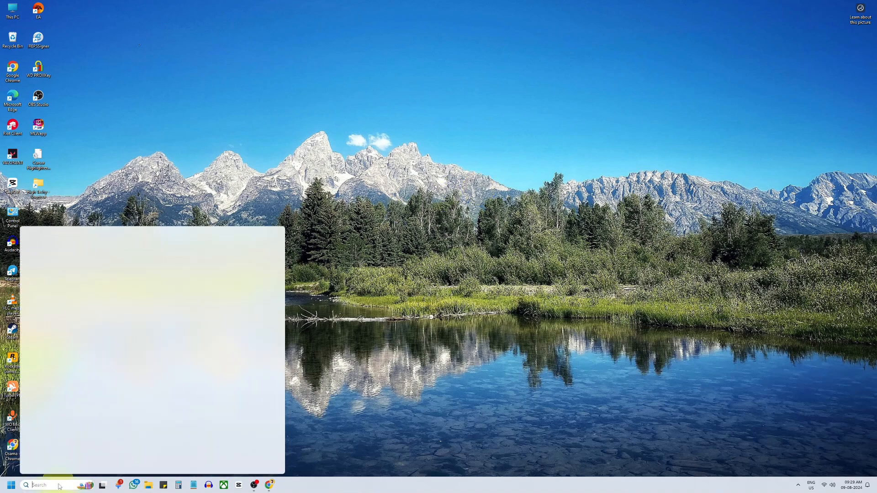
# - Launch Services via search and scroll the list down near WLAN AutoConfig
pyautogui.write('services')
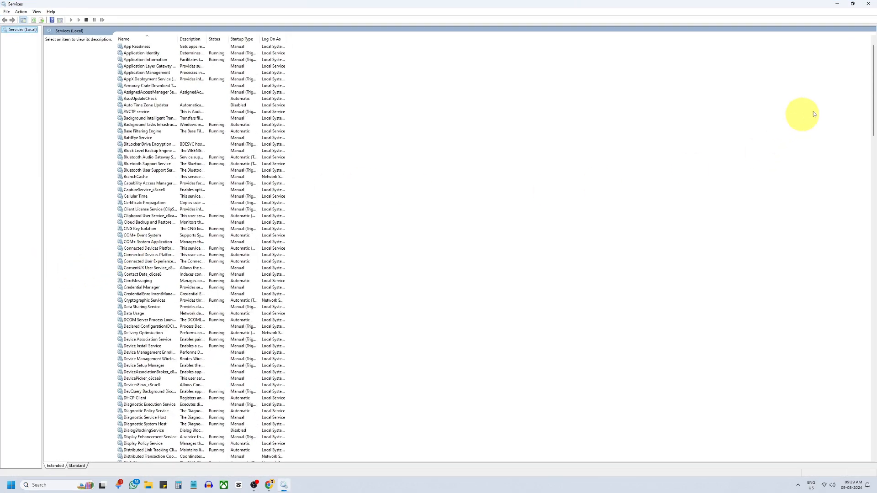
pyautogui.scroll(-3)
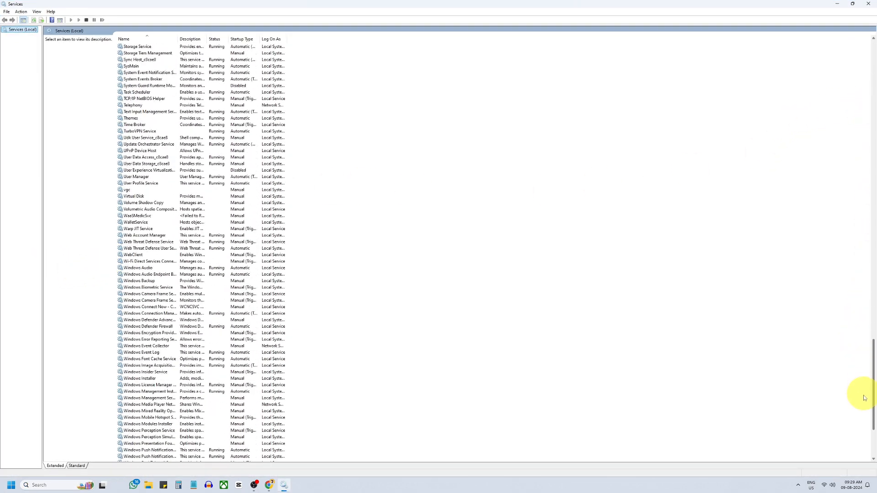
pyautogui.scroll(-3)
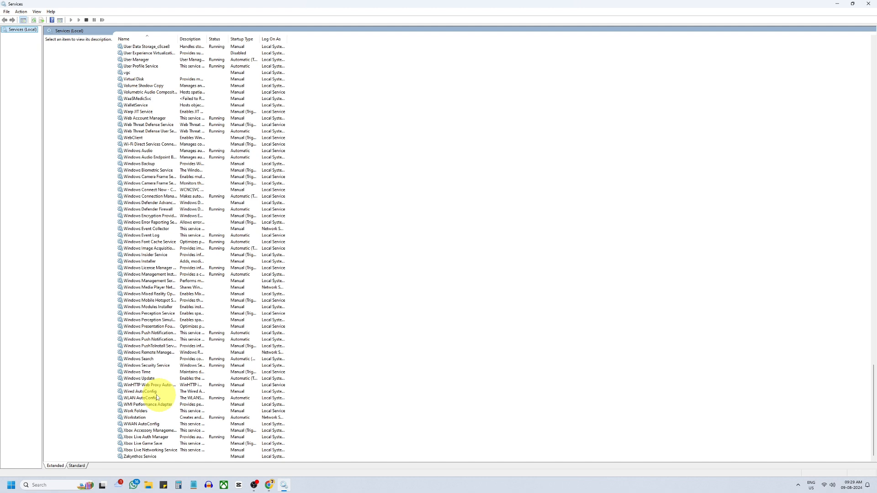
# - Stop and start WLAN AutoConfig from its properties with startup type Automatic, then confirm
pyautogui.click(139, 391)
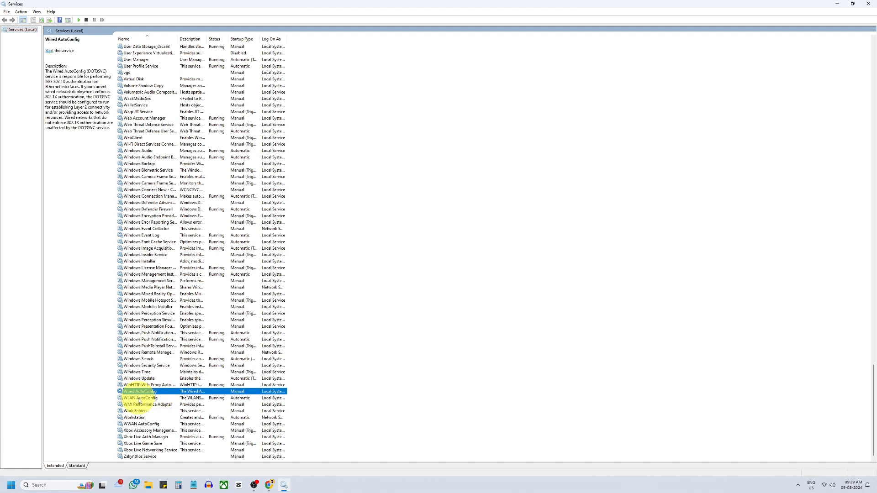
pyautogui.doubleClick(140, 397)
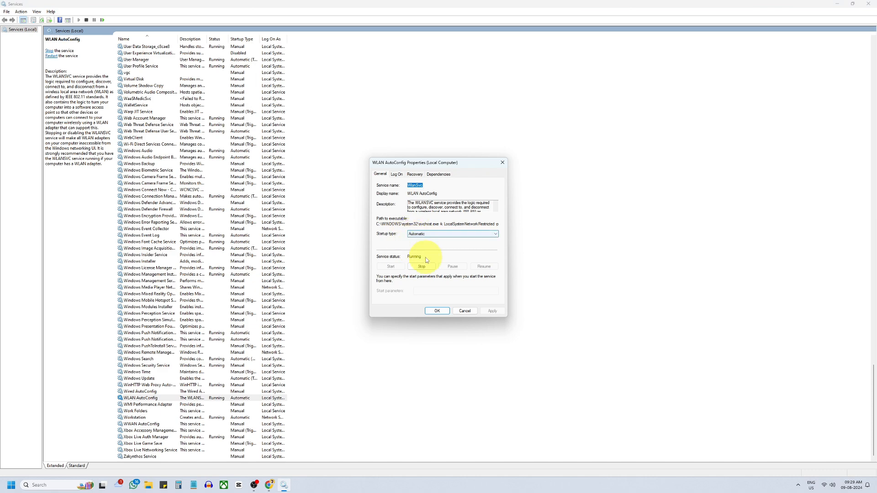
pyautogui.click(421, 266)
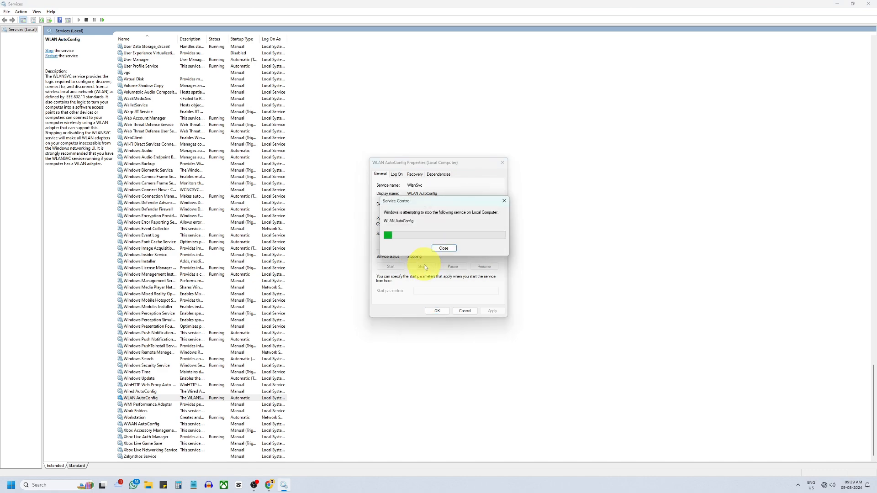
pyautogui.click(391, 266)
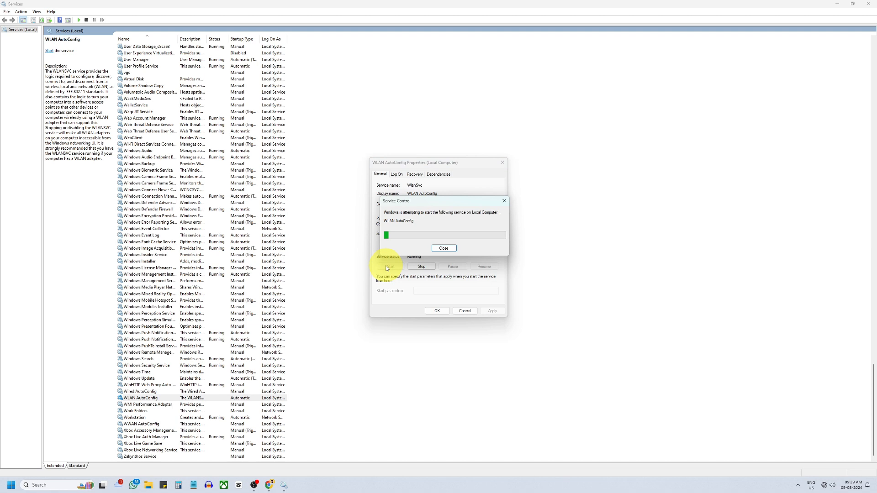
pyautogui.click(444, 247)
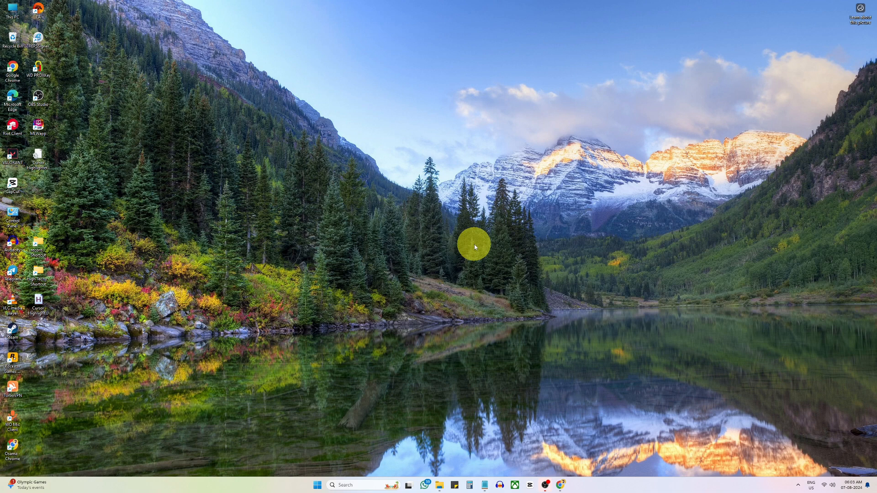
# - Search for 'cmd' and run Command Prompt as administrator
pyautogui.click(348, 486)
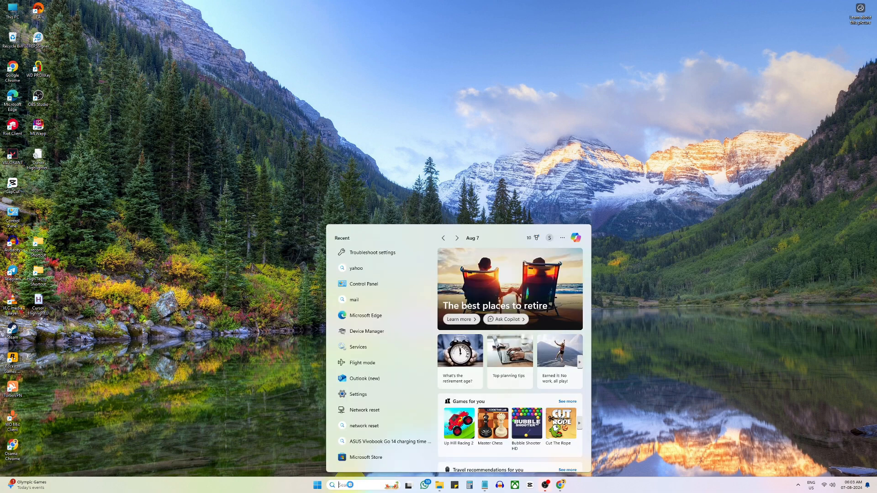
pyautogui.write('cmd')
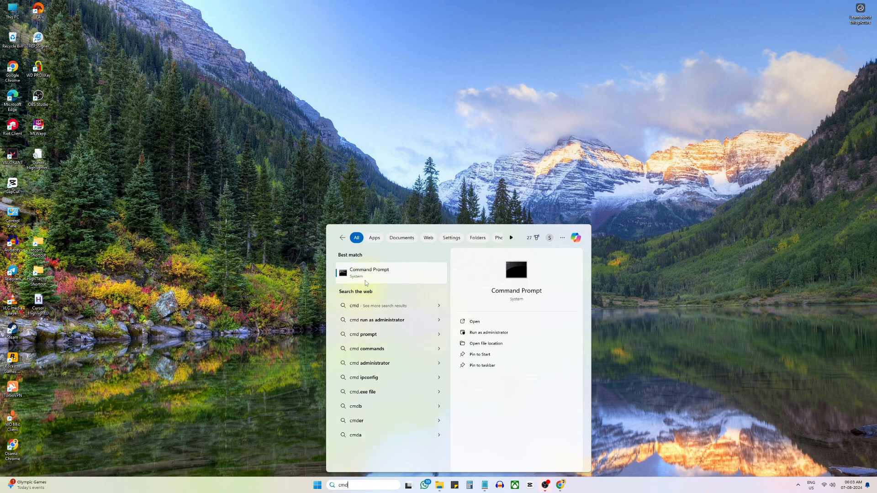
pyautogui.click(481, 333)
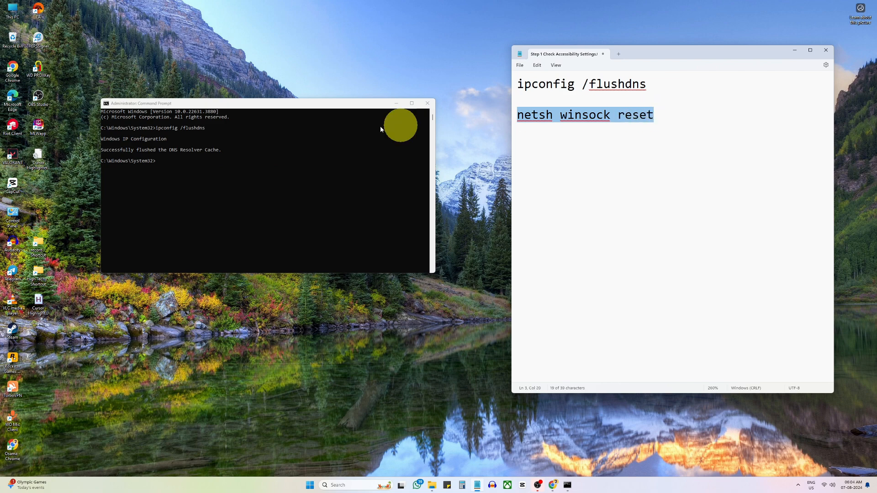
# - Reset the Winsock catalog with 'netsh winsock reset' in the elevated prompt
pyautogui.write('netsh winsock reset')
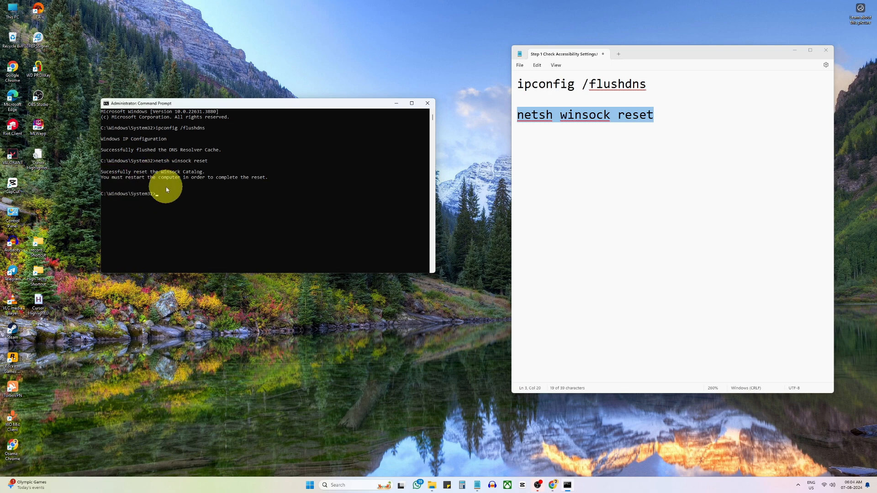
pyautogui.moveTo(403, 156)
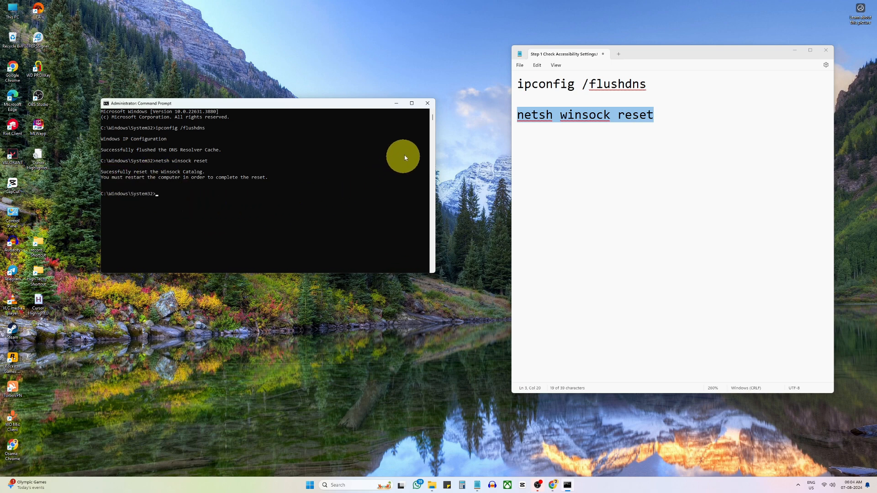
# - Close Command Prompt and the notes window, then show the Start menu power options
pyautogui.click(428, 103)
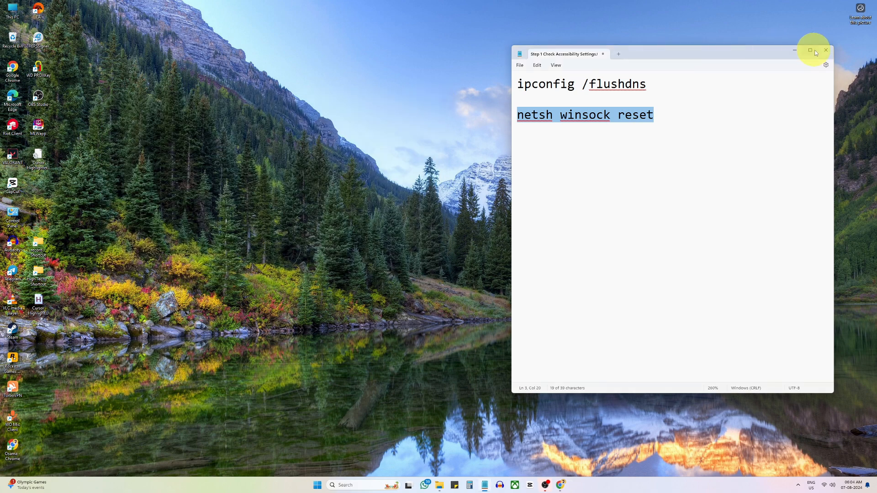
pyautogui.click(321, 485)
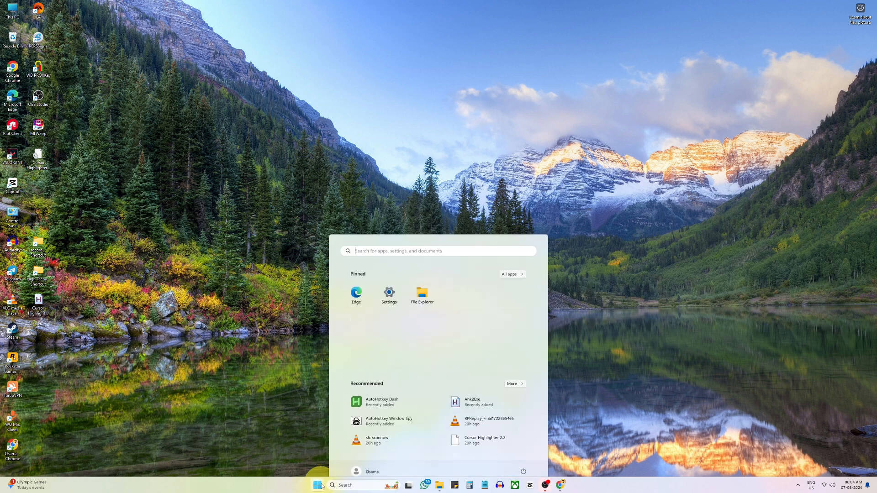
pyautogui.click(523, 471)
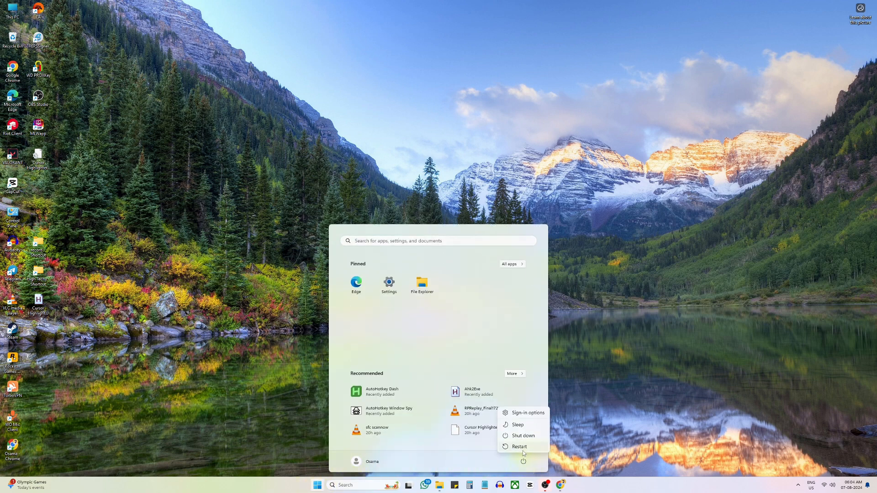